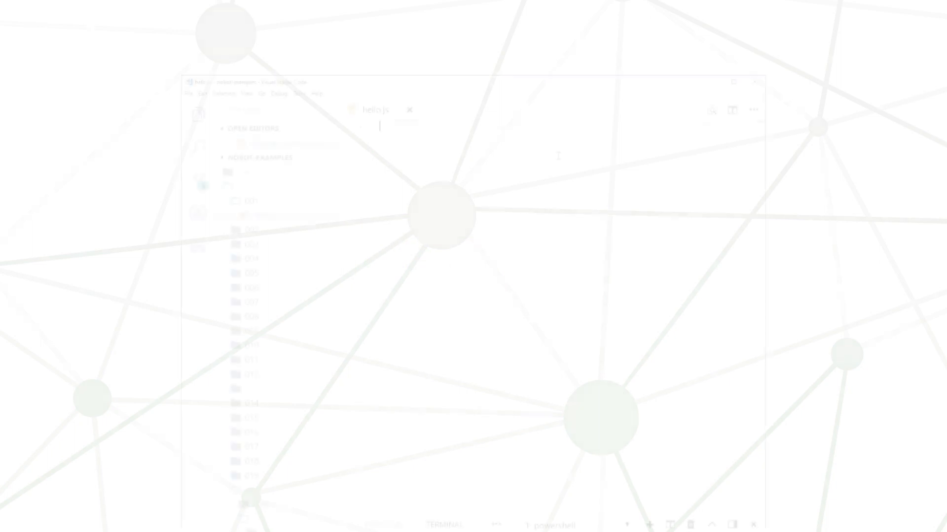
Step: Add 'const args = process.argv; // ?' and a 'console.log(process.argv);' line to hello.js
{"action": "type", "text": "const a"}
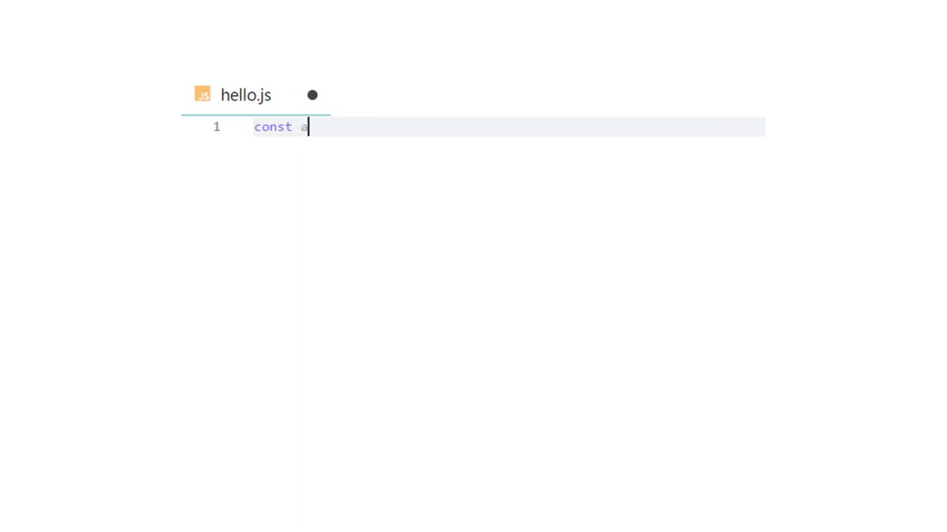
{"action": "type", "text": "rgs ="}
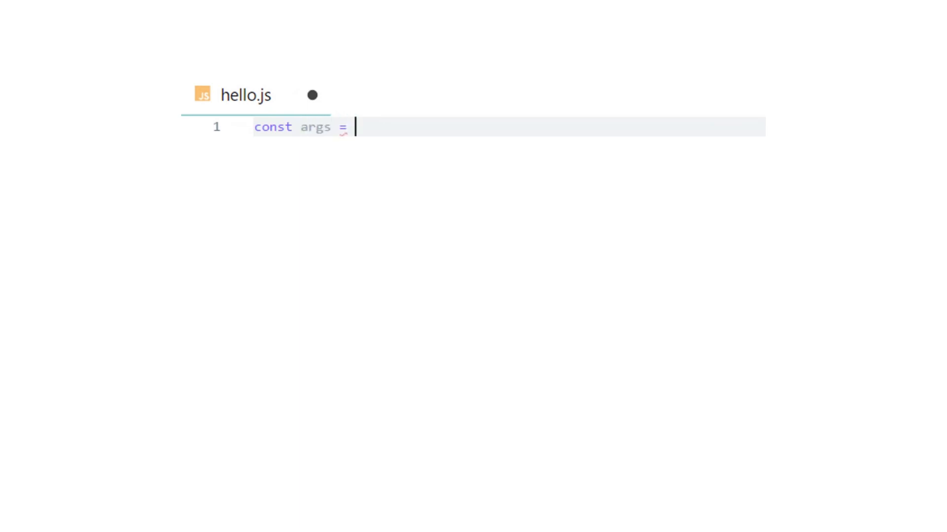
{"action": "type", "text": "process.argv;"}
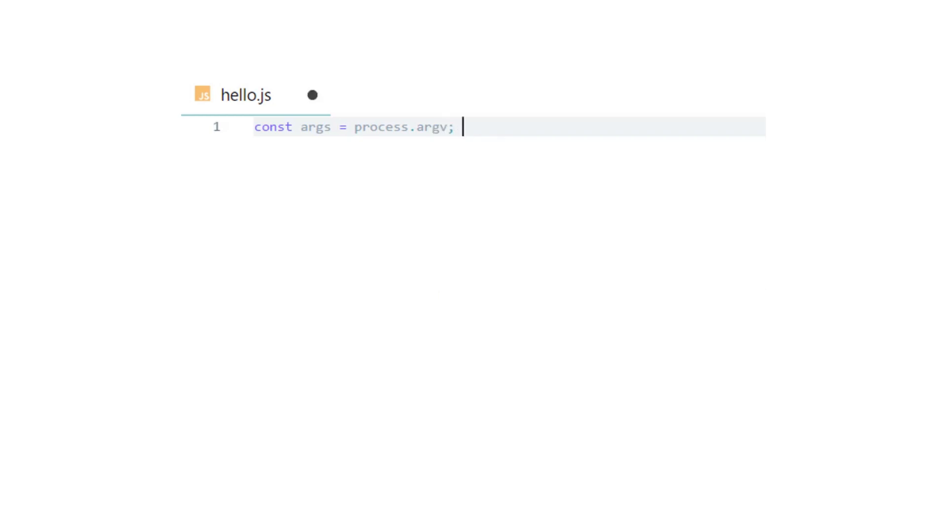
{"action": "type", "text": "// ?"}
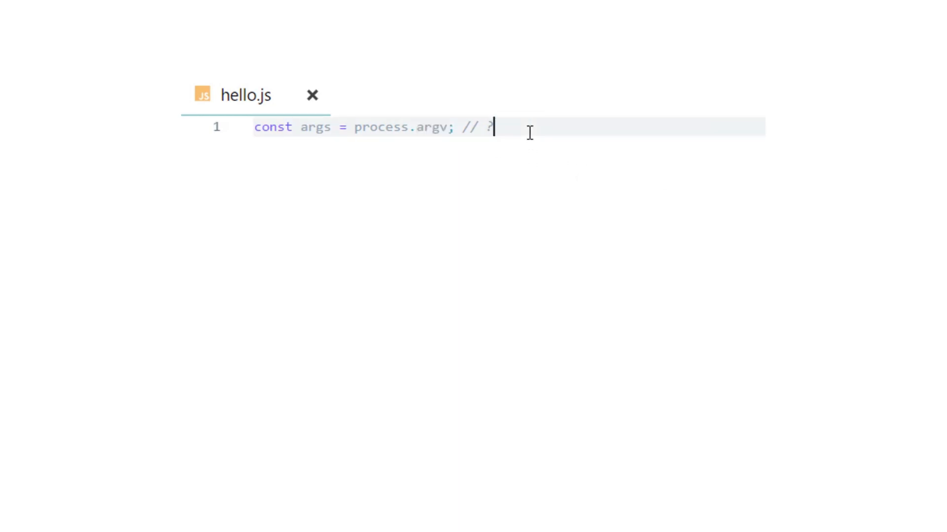
{"action": "mouse_move", "coordinate": [547, 130]}
{"action": "type", "text": "process"}
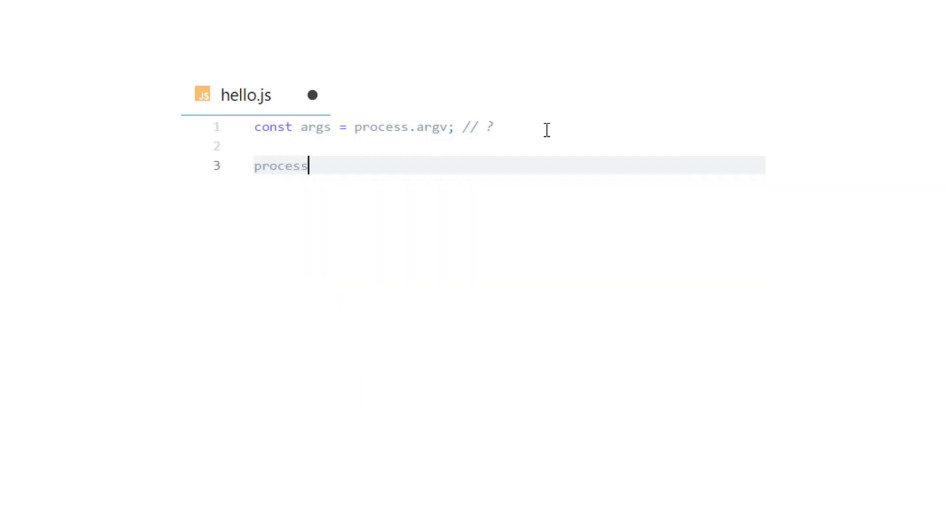
{"action": "type", "text": "console.log(pro"}
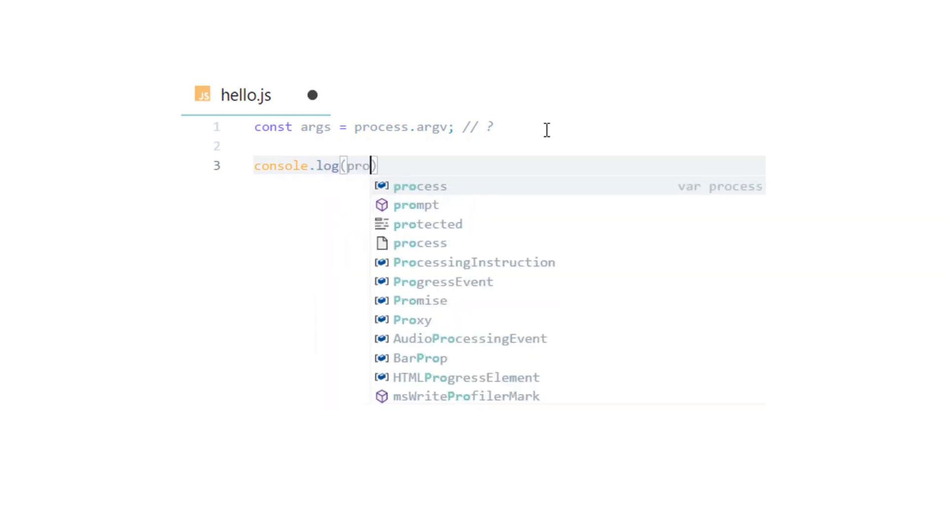
{"action": "type", "text": "cess.ar"}
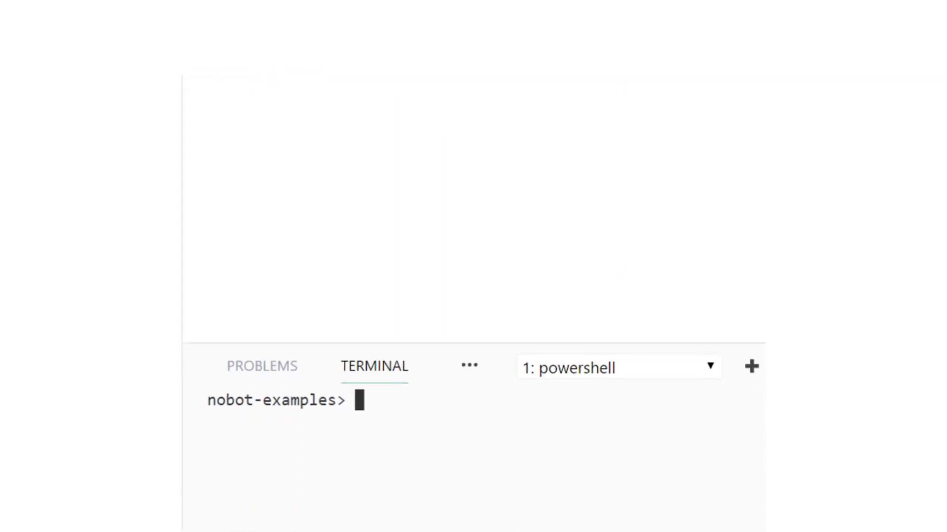
Step: Run node .\examples\001\hello.js in the terminal without a name argument
{"action": "type", "text": "node .\\examples\\001\\hello.js 'Shaun'"}
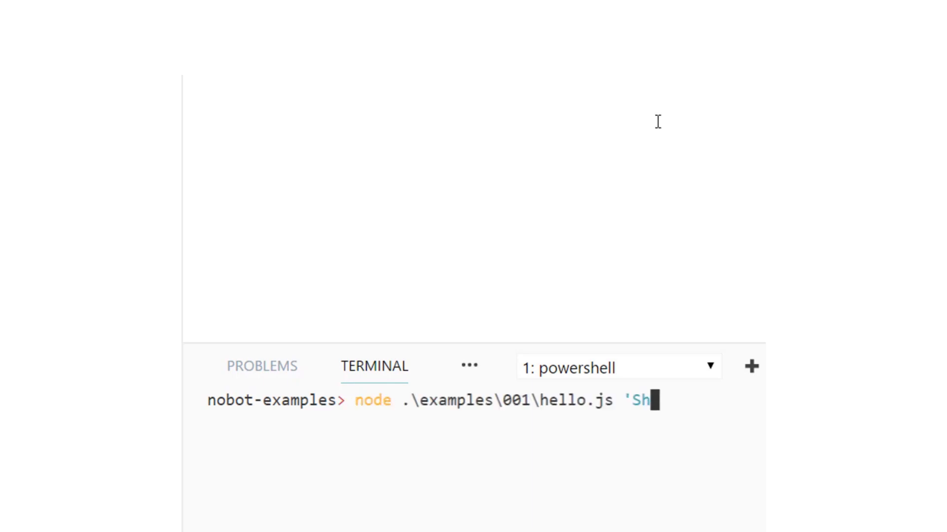
{"action": "key", "text": "Enter"}
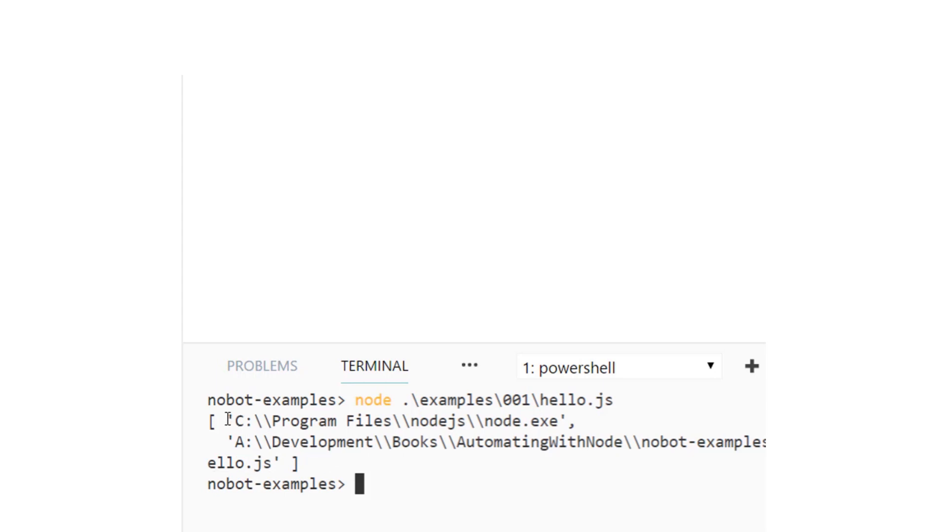
{"action": "left_click_drag", "start_coordinate": [227, 421], "coordinate": [565, 422]}
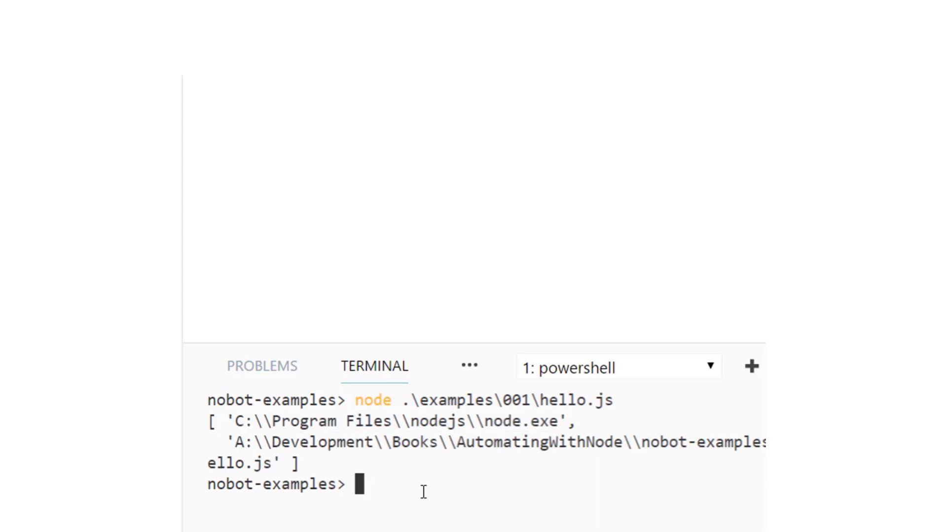
{"action": "mouse_move", "coordinate": [501, 496]}
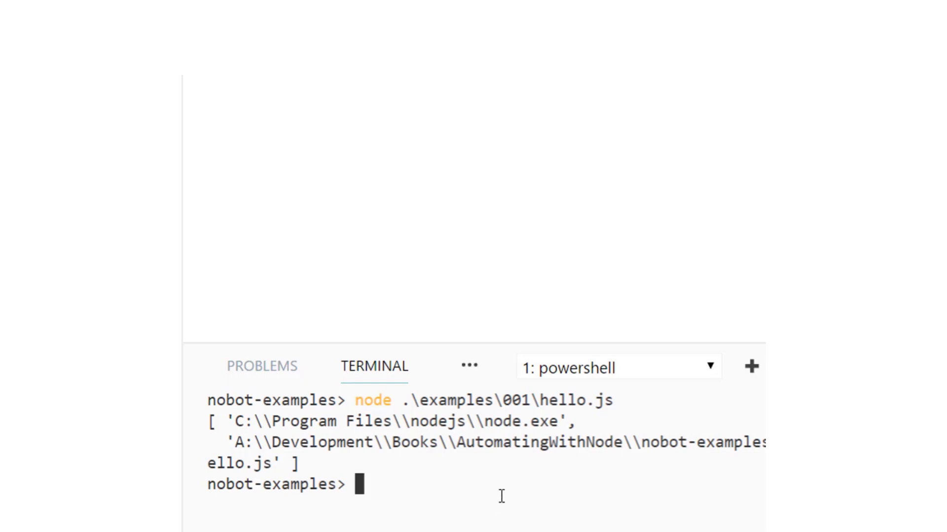
Step: Run node .\examples\001\hello.js 'Shaun' to print the argv array ending in 'Shaun'
{"action": "type", "text": "node .\\examples\\001\\hello.js"}
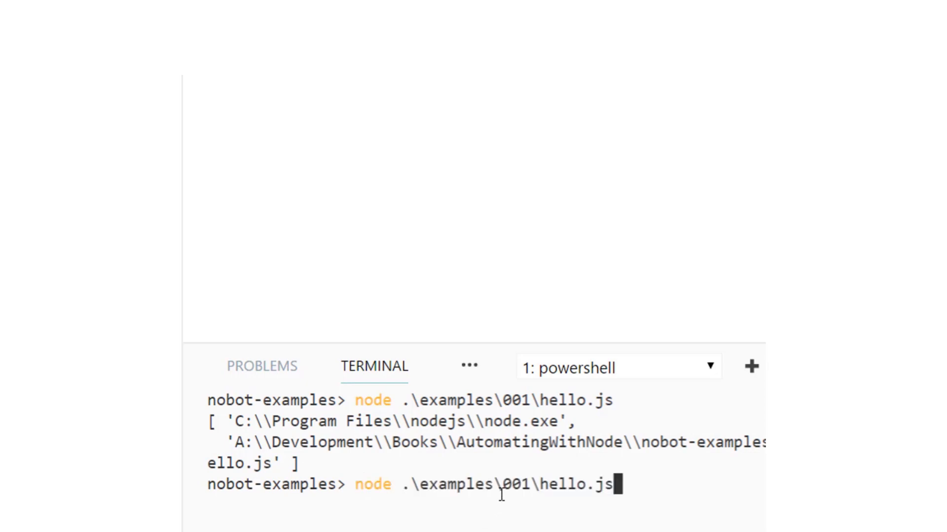
{"action": "type", "text": "'"}
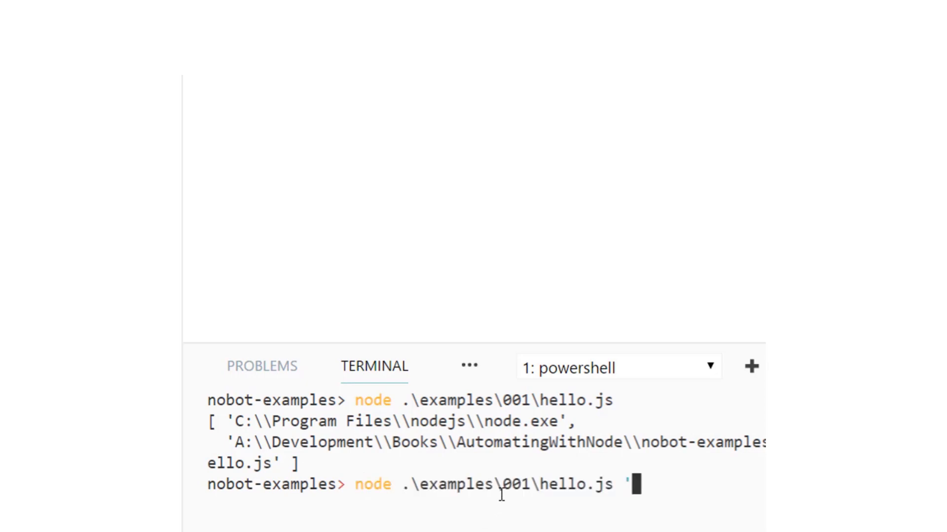
{"action": "type", "text": "Sha"}
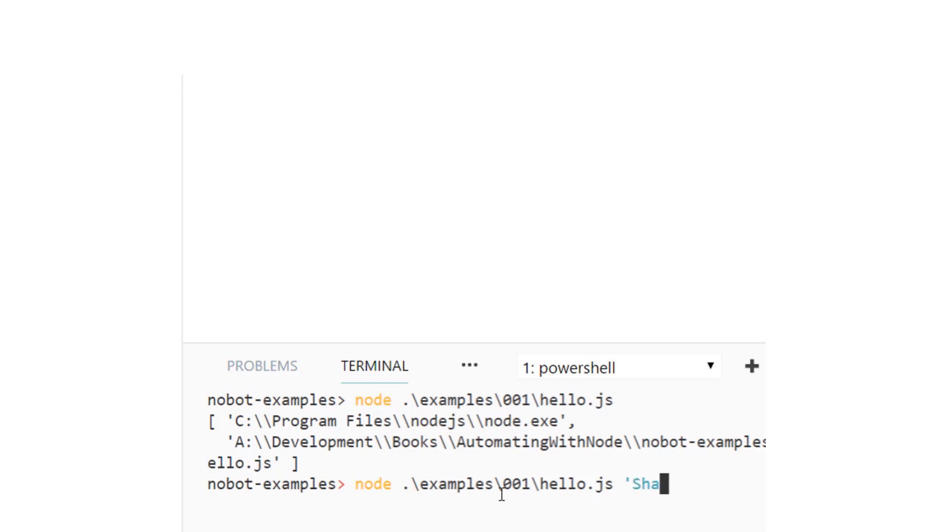
{"action": "type", "text": "un'"}
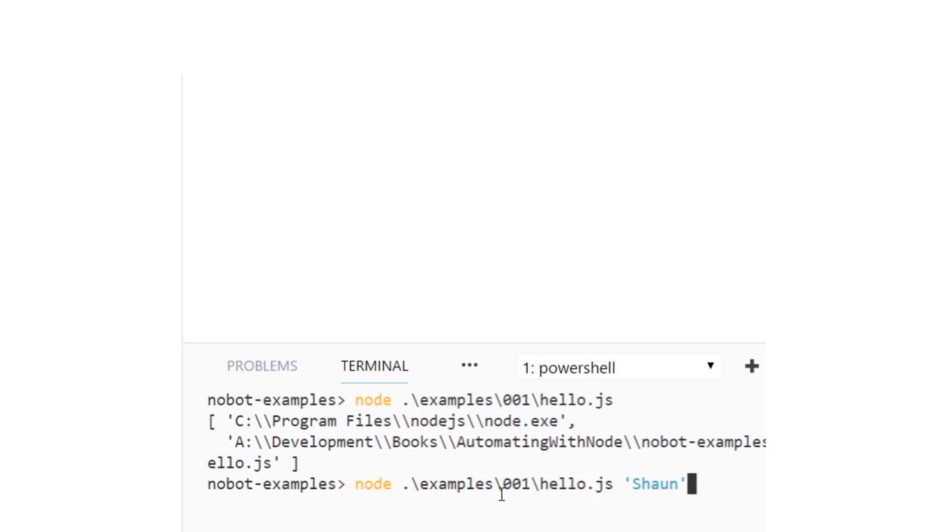
{"action": "key", "text": "Enter"}
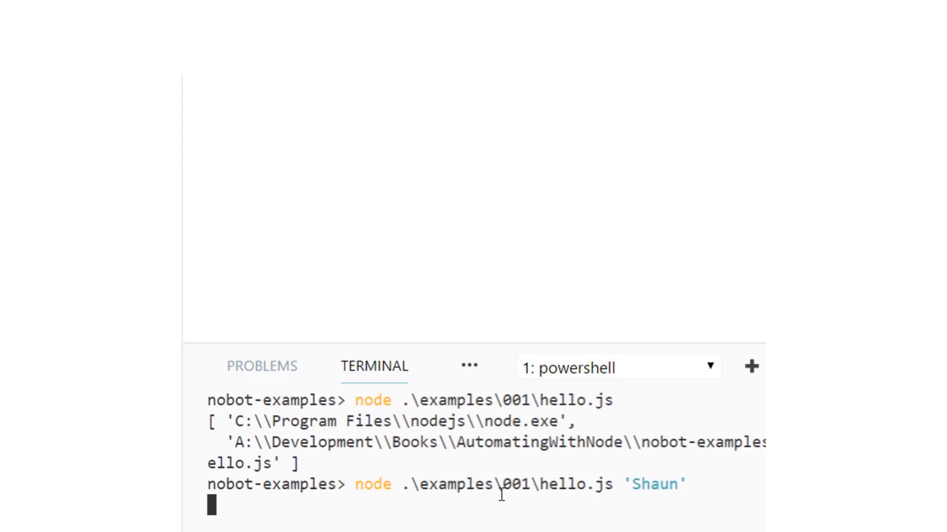
{"action": "key", "text": "Enter"}
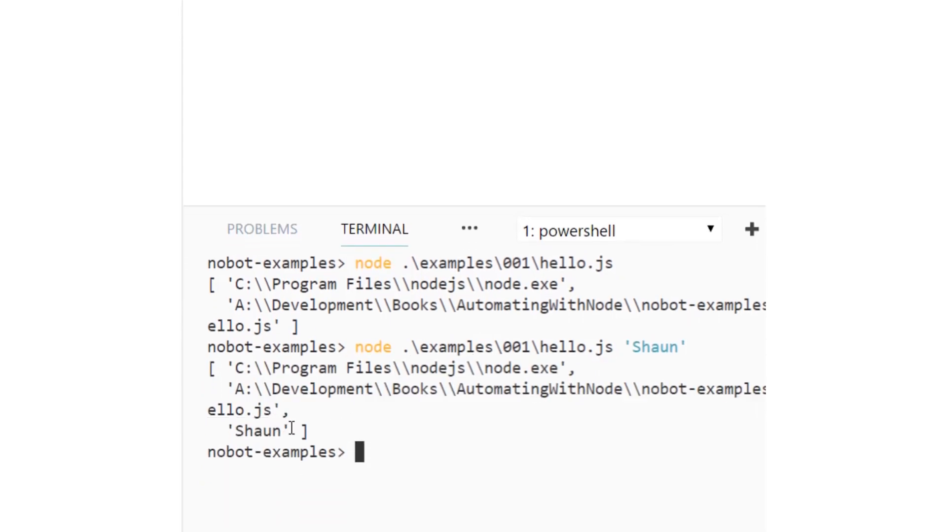
{"action": "mouse_move", "coordinate": [393, 447]}
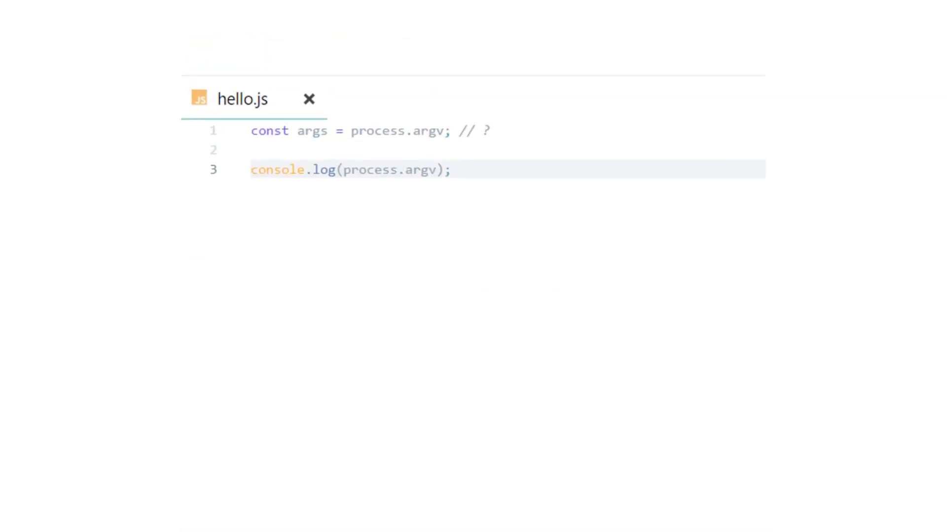
{"action": "mouse_move", "coordinate": [255, 171]}
{"action": "type", "text": "const"}
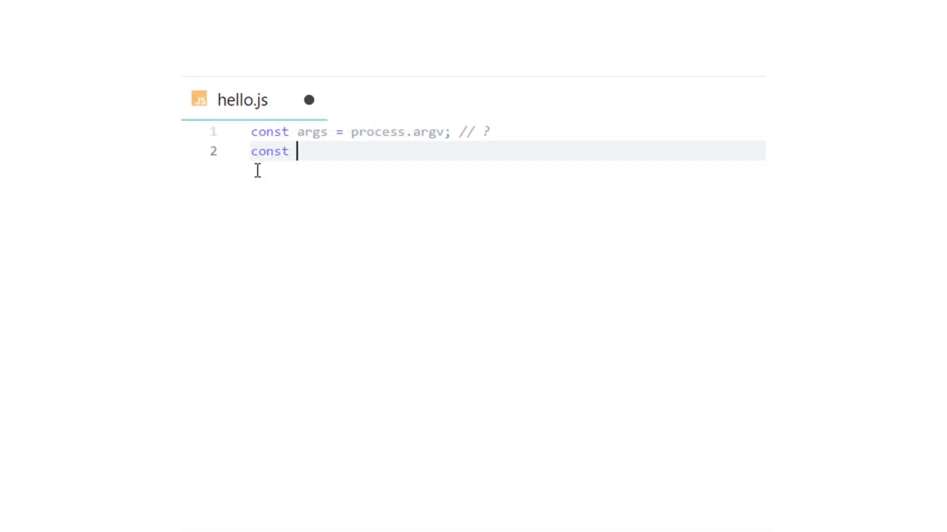
Step: Add 'const [name] = args;' and append '.slice(2);' to process.argv in hello.js
{"action": "type", "text": "["}
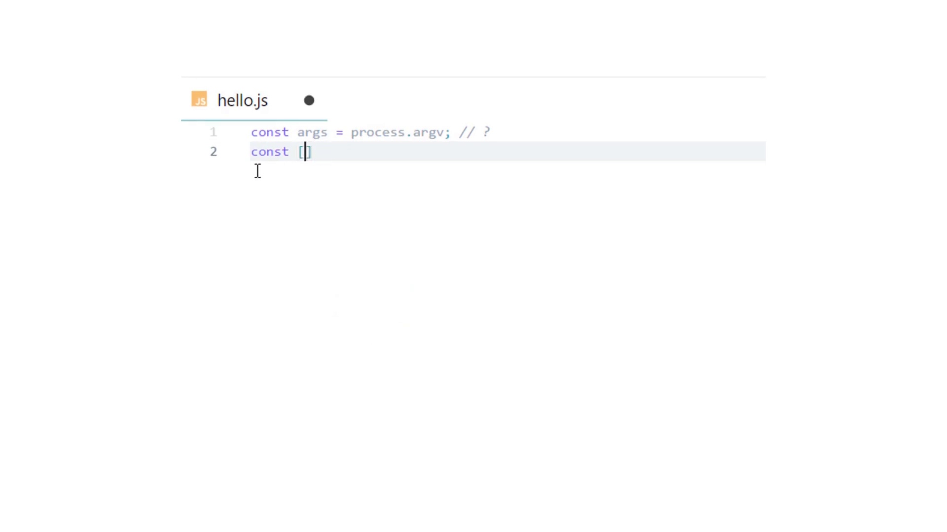
{"action": "type", "text": "name]"}
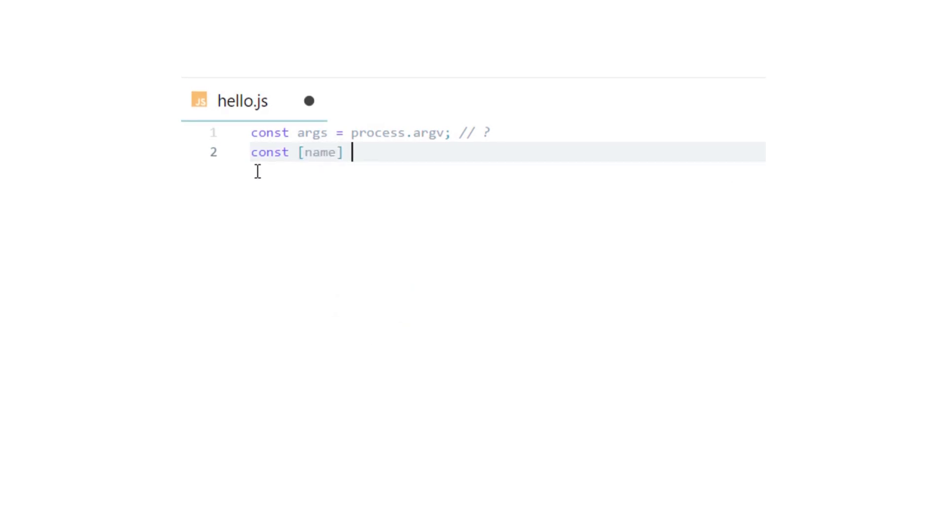
{"action": "type", "text": "= args"}
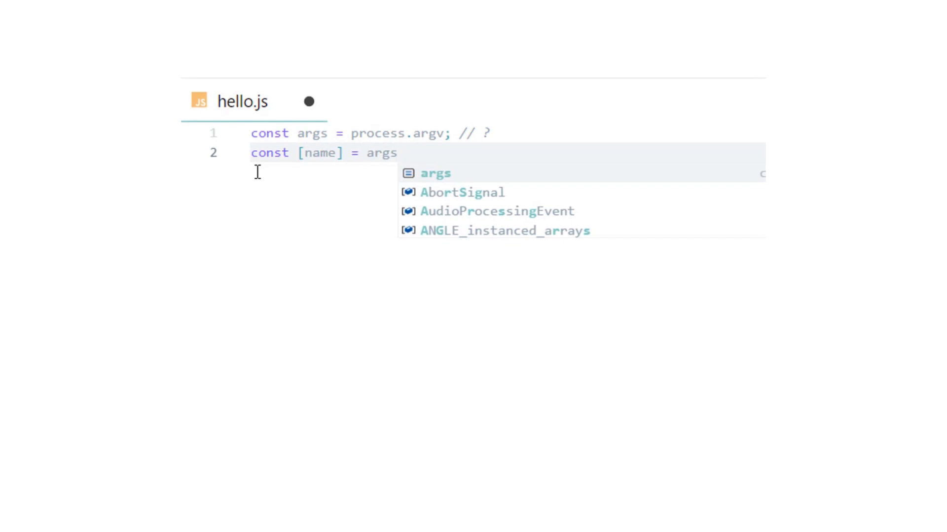
{"action": "type", "text": ";"}
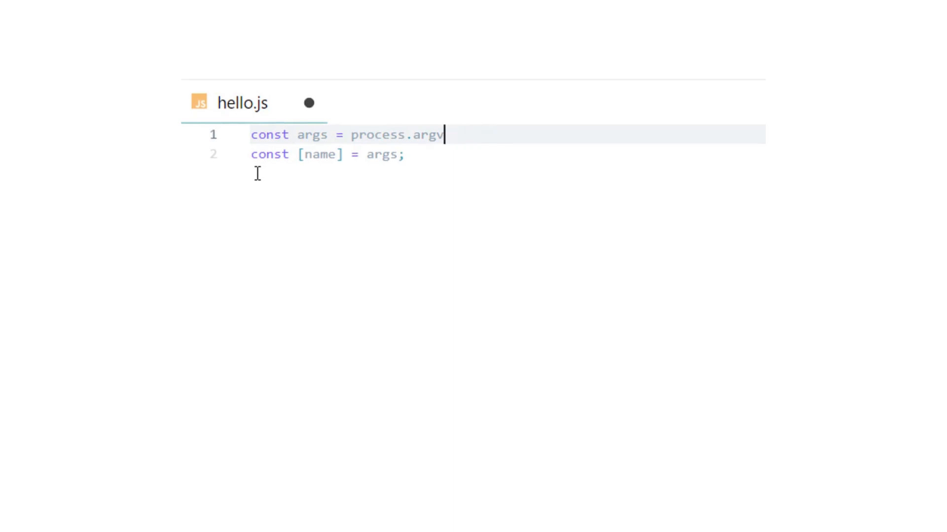
{"action": "type", "text": ".slice"}
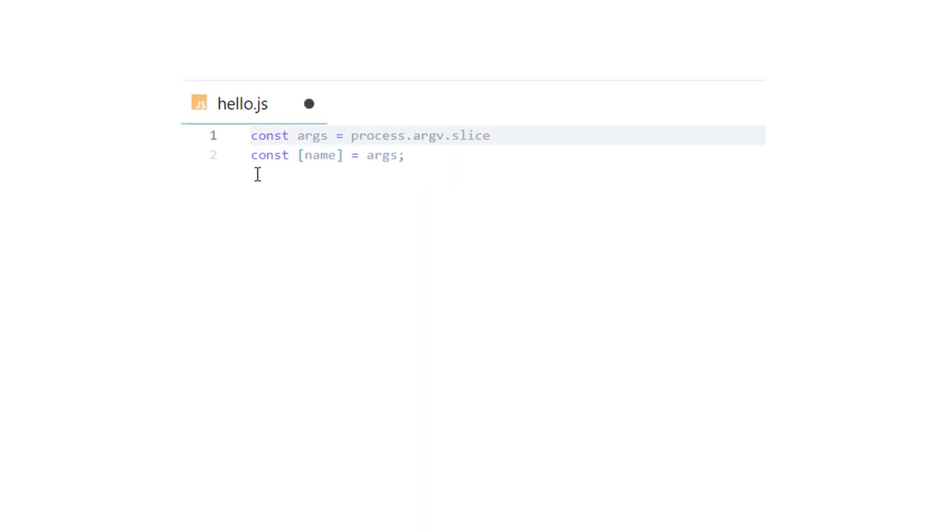
{"action": "type", "text": "(2);"}
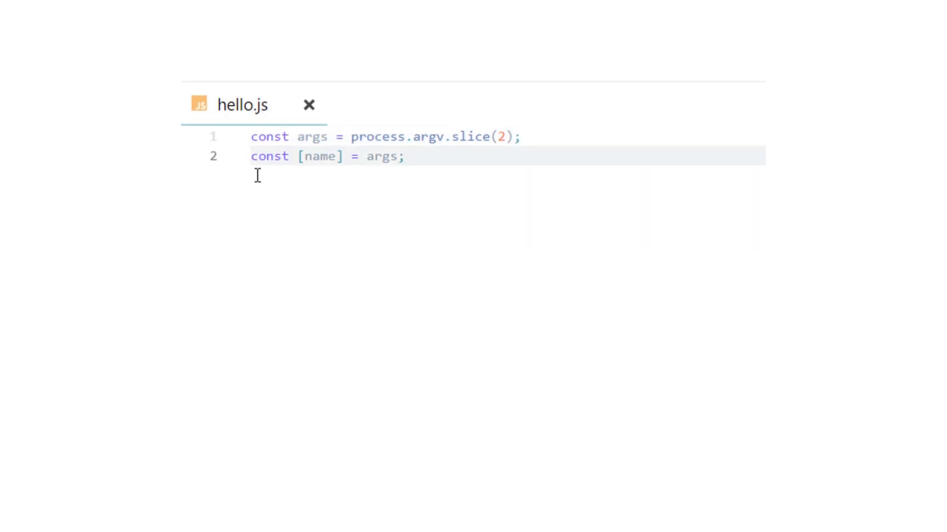
{"action": "key", "text": "Enter"}
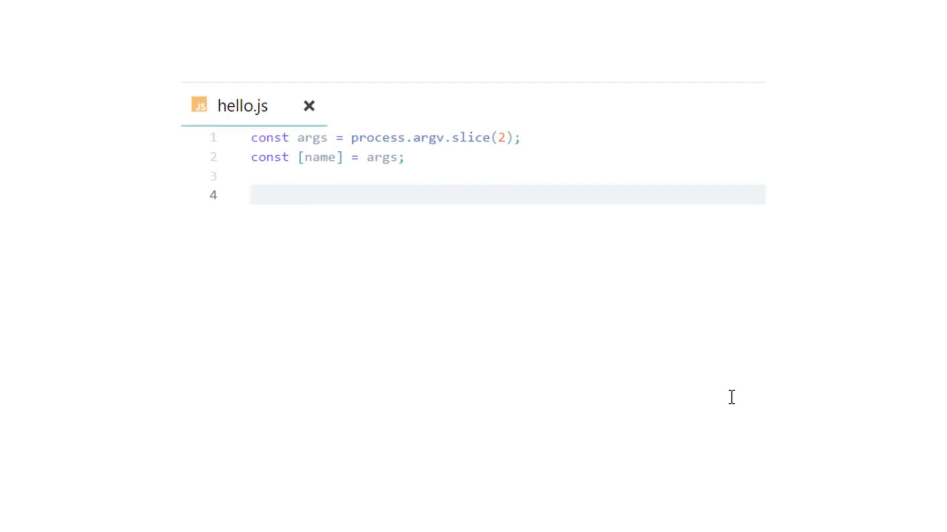
{"action": "mouse_move", "coordinate": [738, 403]}
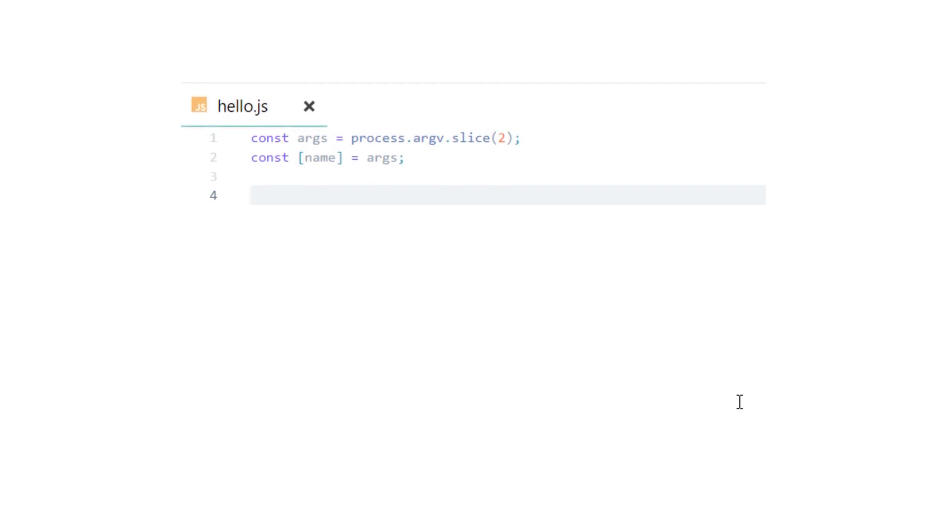
Step: Add an 'if (name === undefined)' block printing 'Please pass a name, e.g. node hello.js Shaun' and exiting
{"action": "type", "text": "if (name =="}
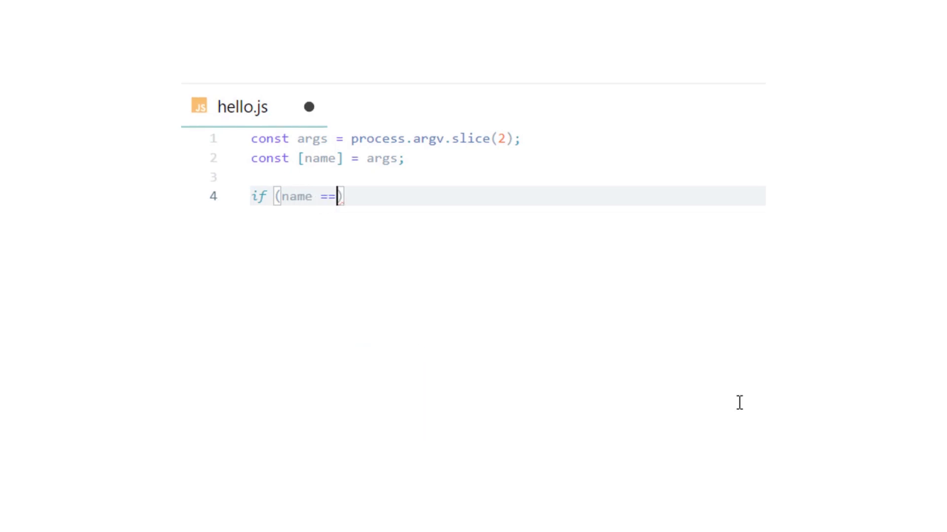
{"action": "type", "text": "= undefined"}
{"action": "type", "text": "console.error("}
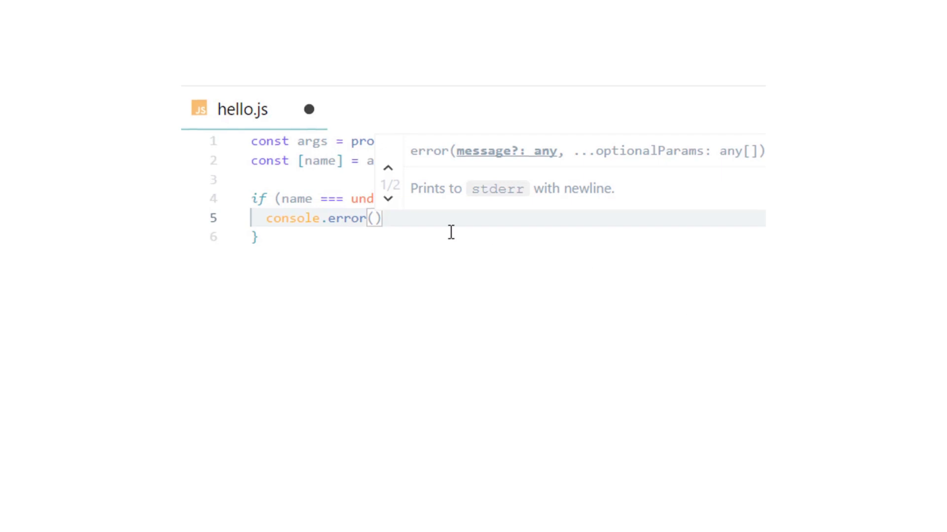
{"action": "type", "text": "'Please pass a name, e.g. node hello.js Shaun'"}
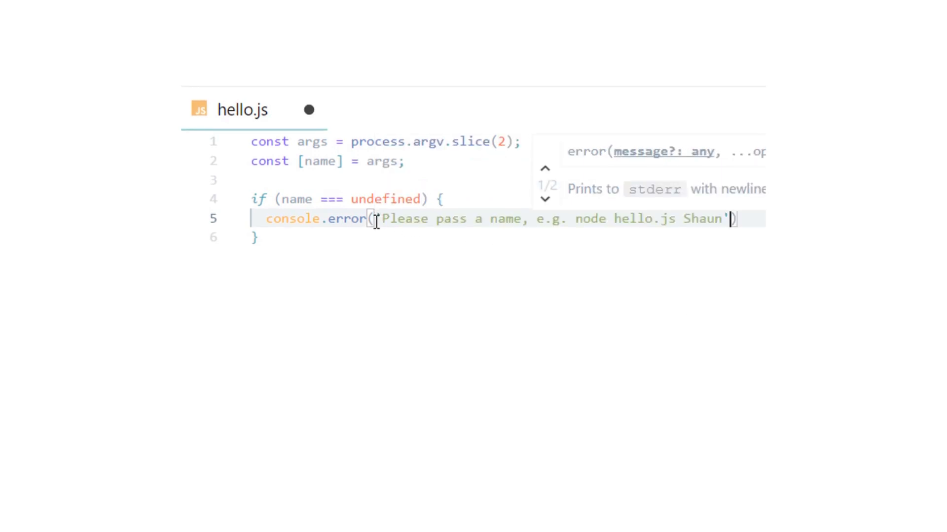
{"action": "key", "text": "Enter"}
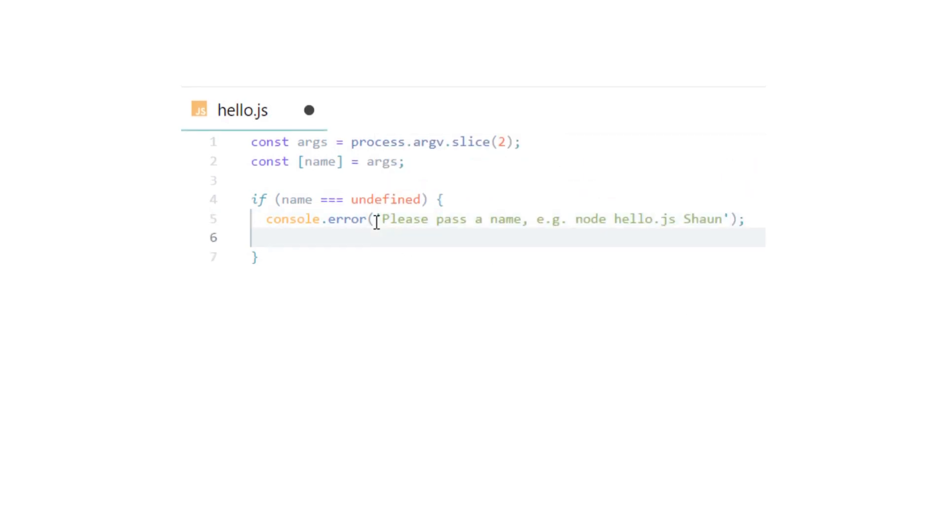
{"action": "type", "text": "process.exit(0);"}
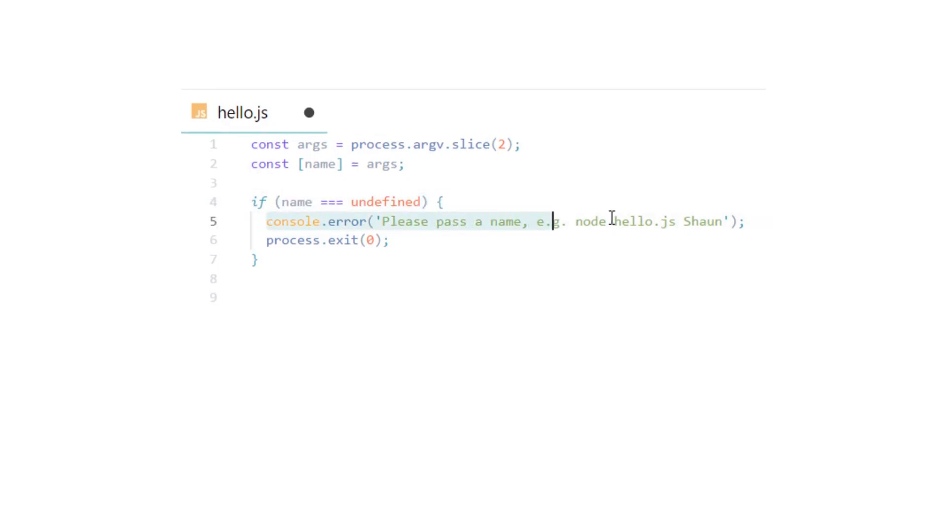
{"action": "left_click", "coordinate": [256, 260]}
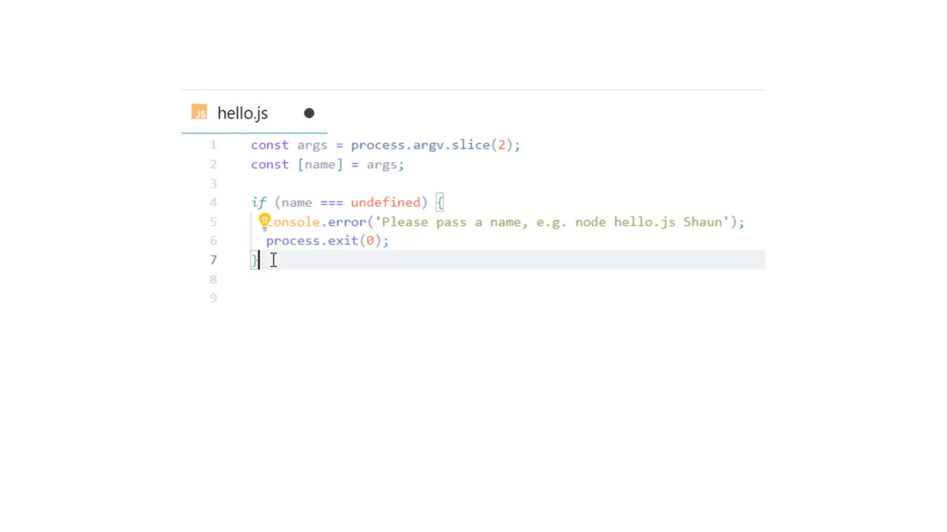
Step: Log `Good day to you, ${name}` and type node .\examples\001\hello.js 'Shaun' in the terminal
{"action": "type", "text": "console"}
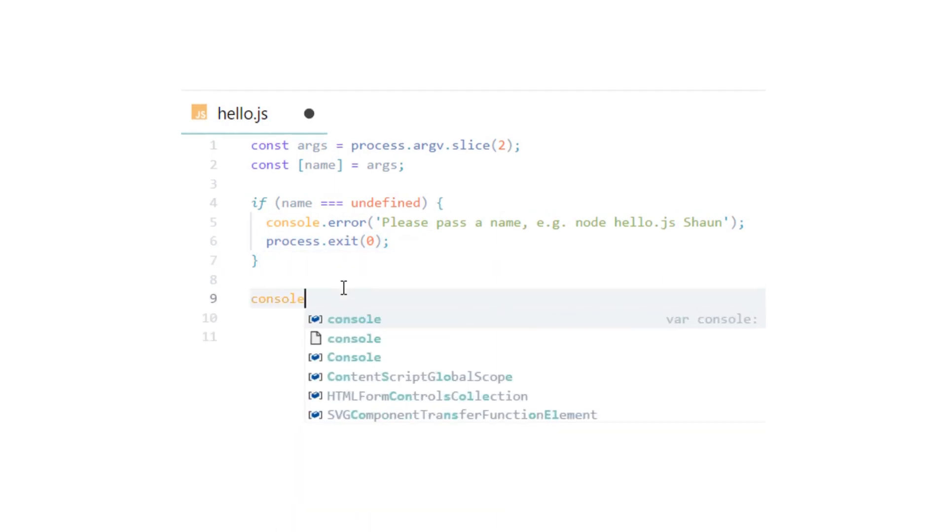
{"action": "type", "text": ".log("}
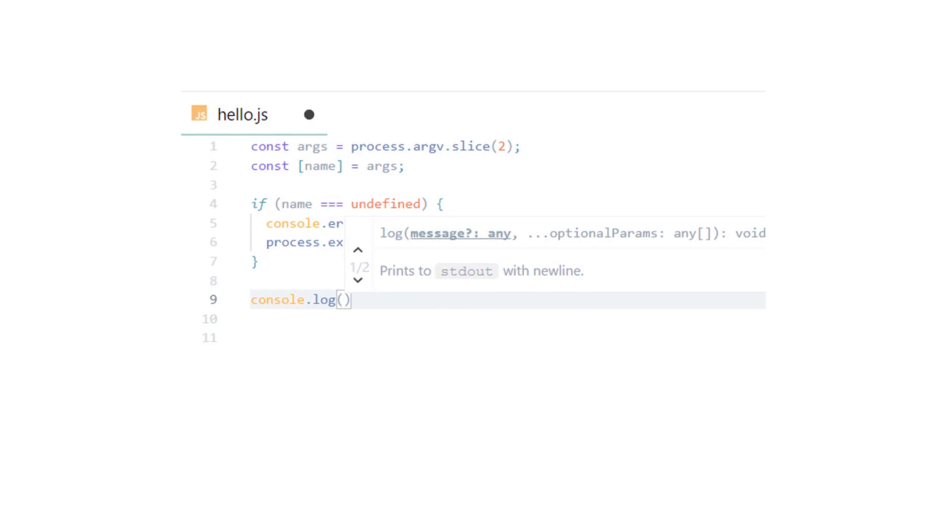
{"action": "type", "text": "`Good day to you, ${name}`"}
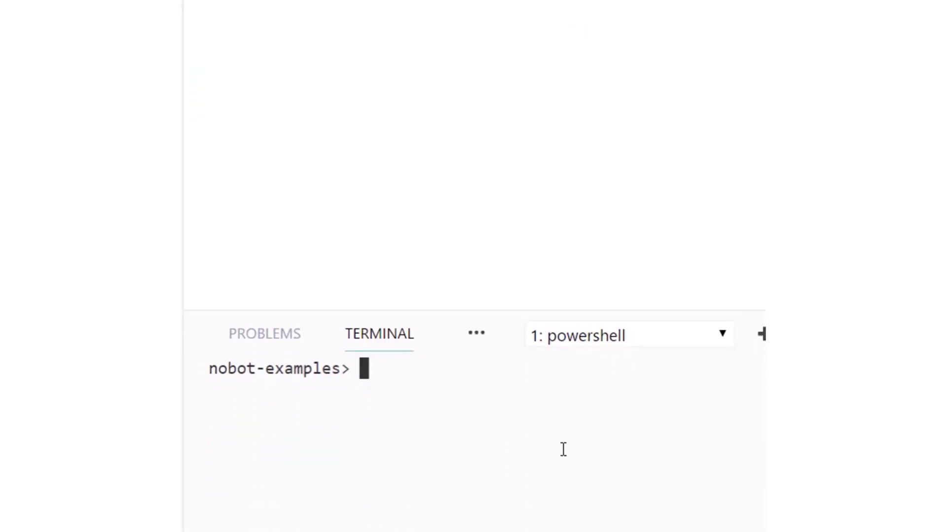
{"action": "type", "text": "node .\\examples\\001\\hello.js 'Shaun'"}
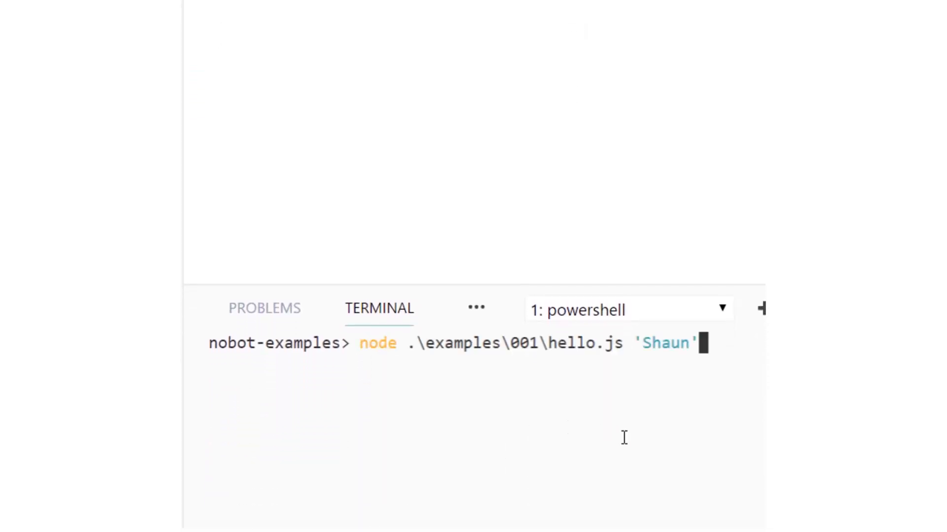